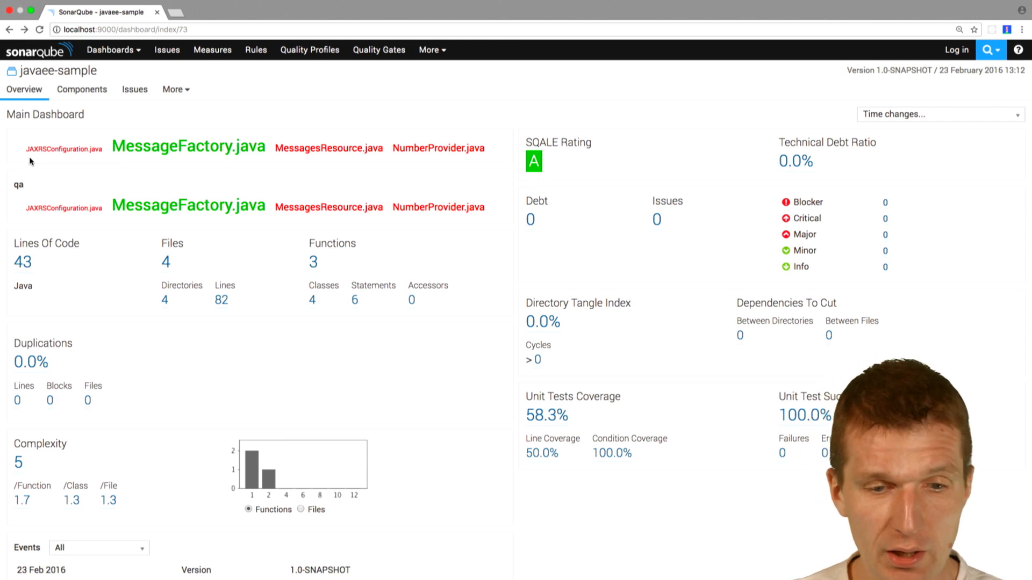
mouse_move(483, 175)
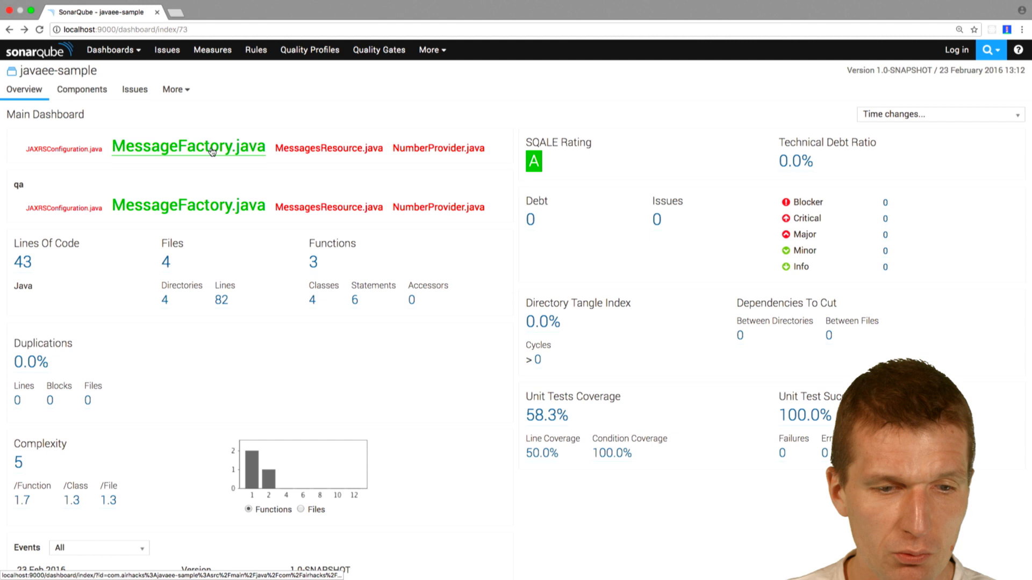
Bring up Chrome DevTools on the SonarQube dashboard and switch to the Sources panel
left_click(188, 146)
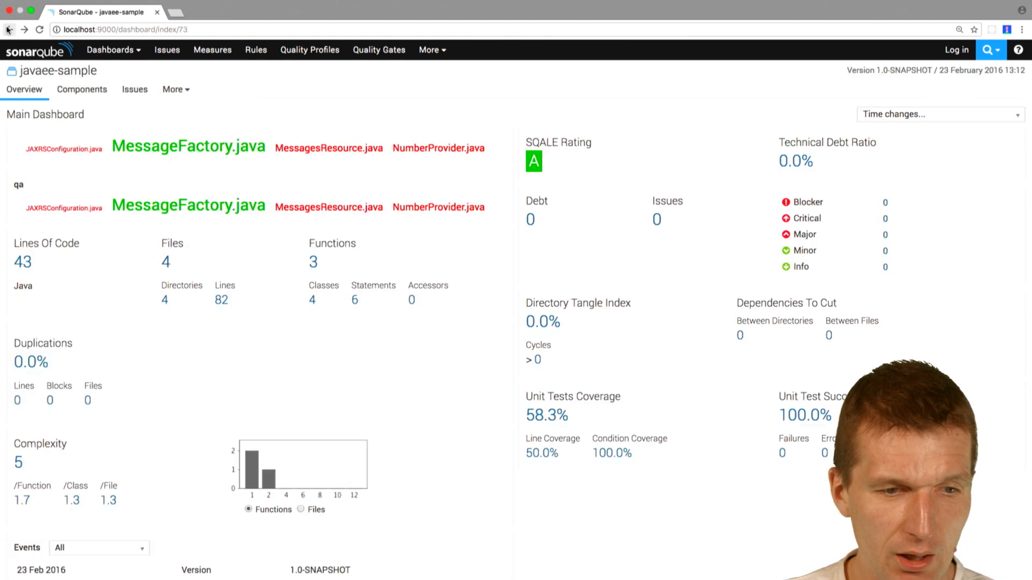
mouse_move(176, 150)
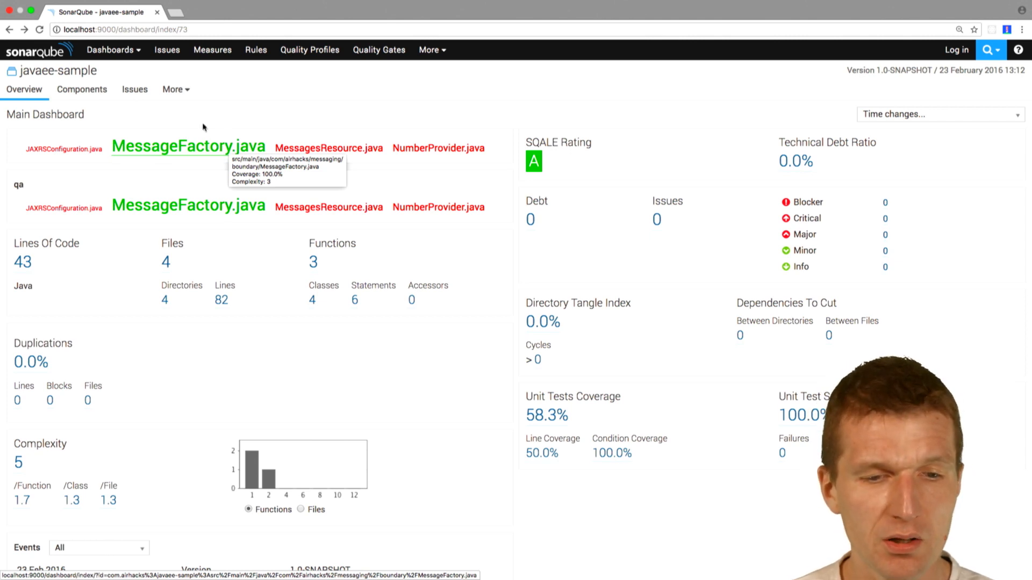
mouse_move(323, 162)
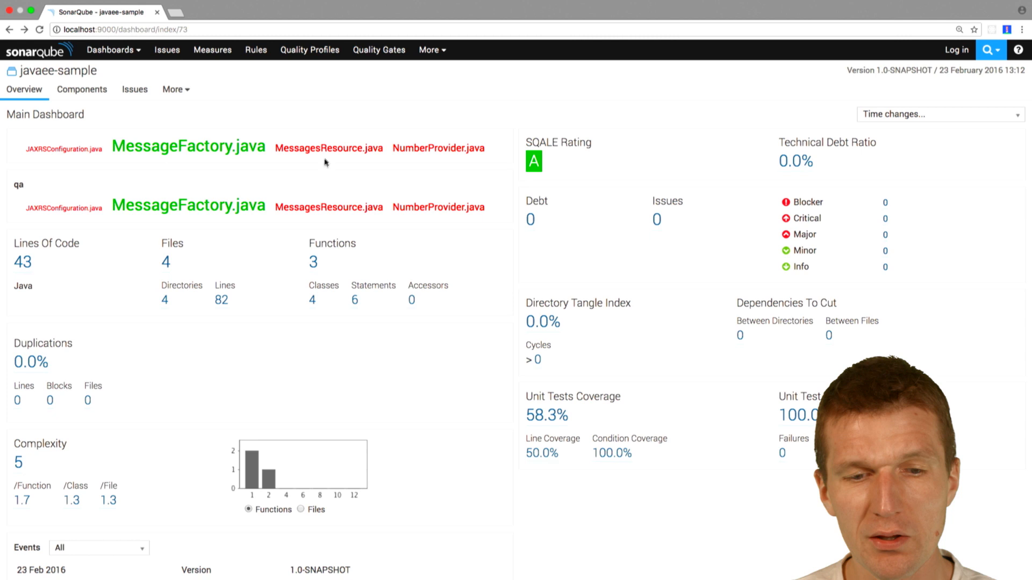
left_click(329, 147)
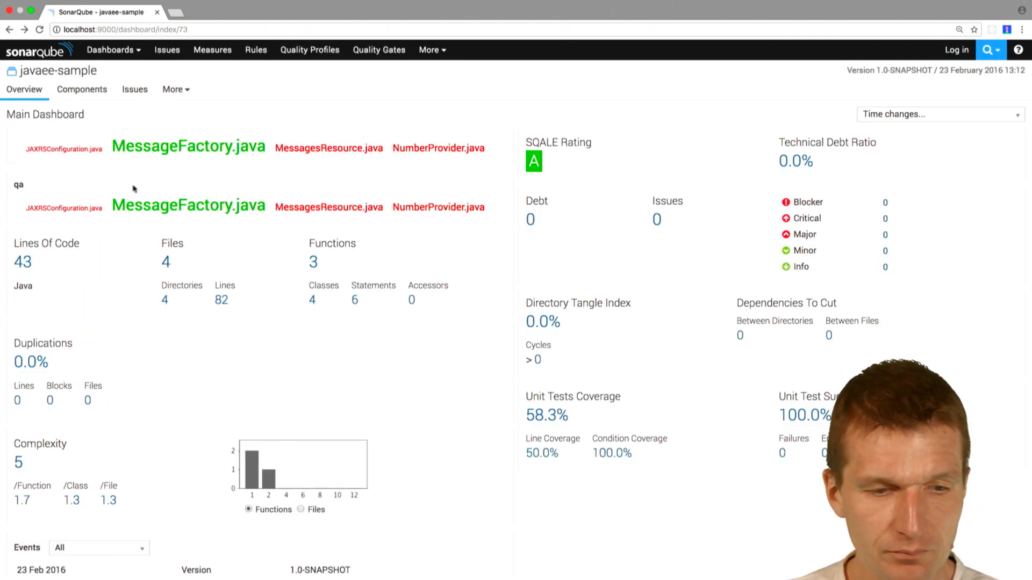
left_click(64, 147)
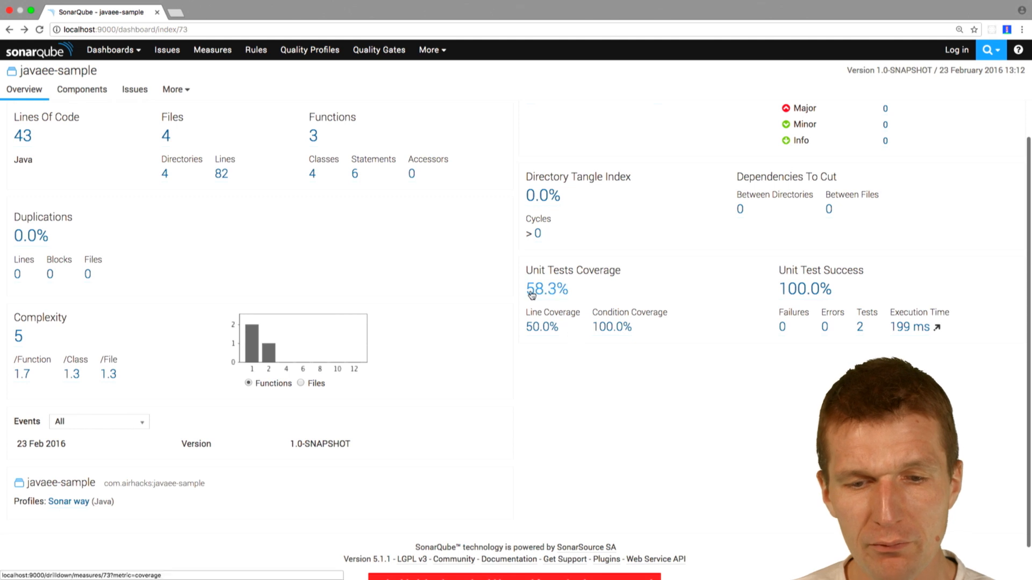
mouse_move(599, 435)
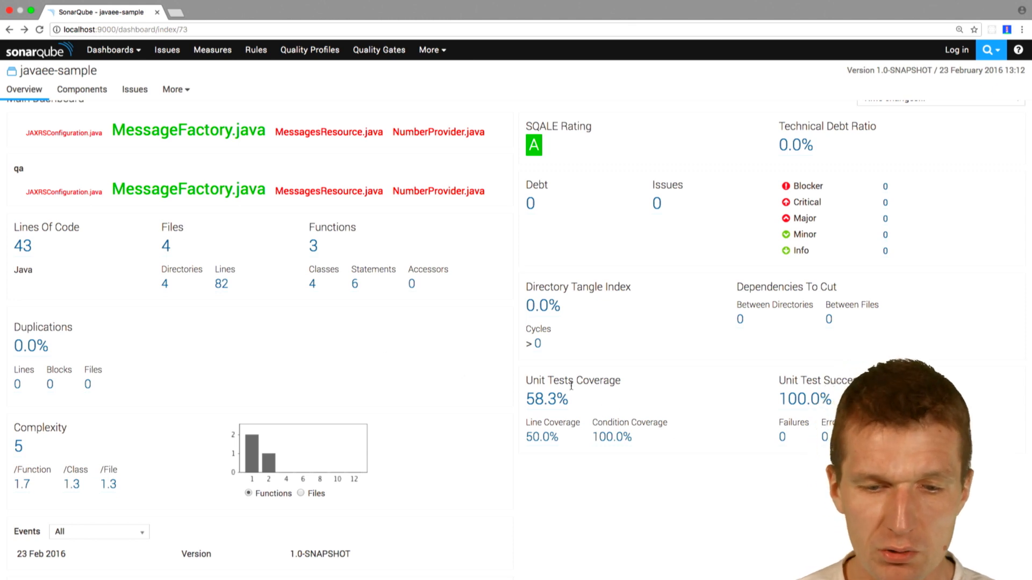
mouse_move(577, 461)
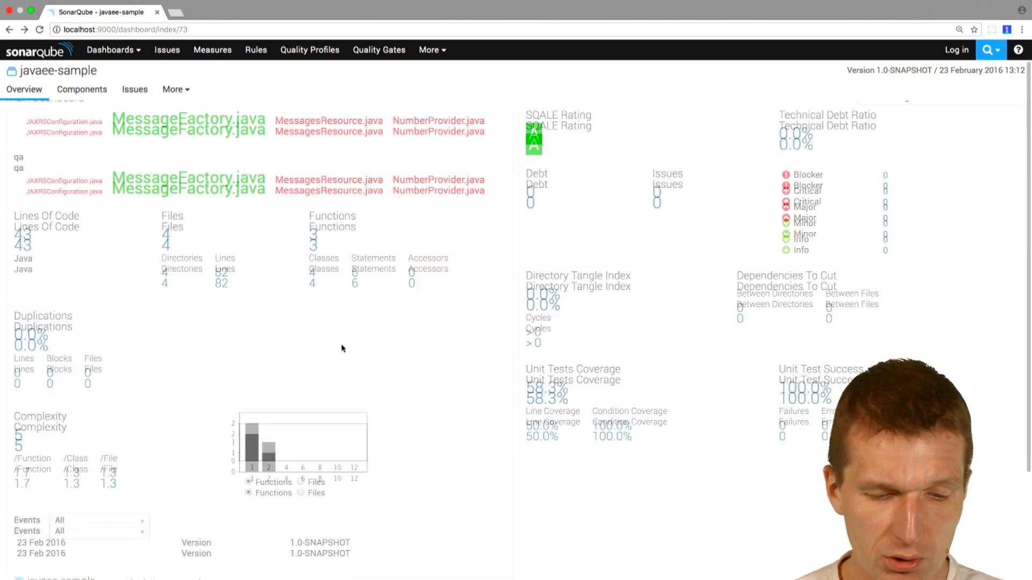
key("F12")
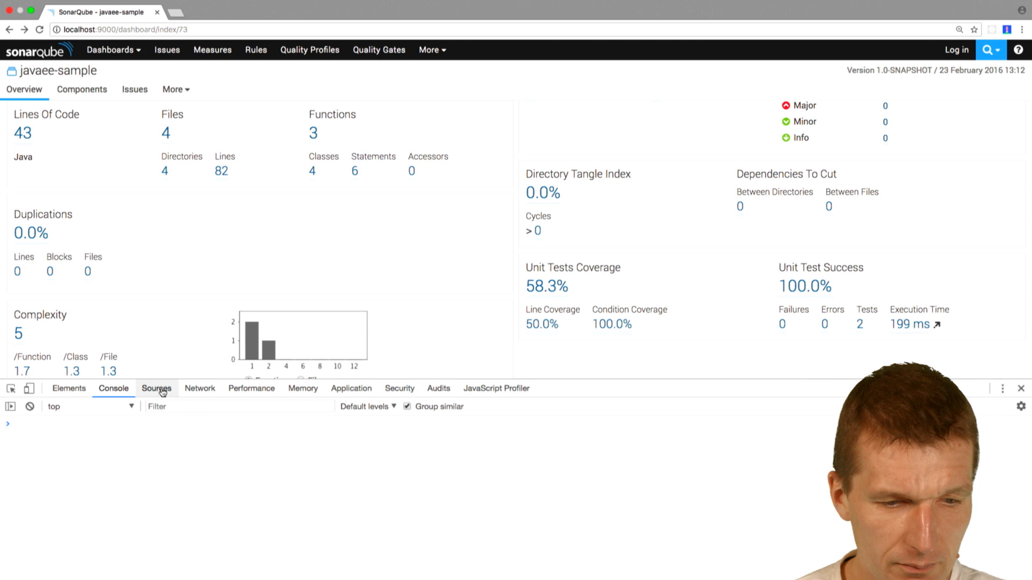
left_click(157, 388)
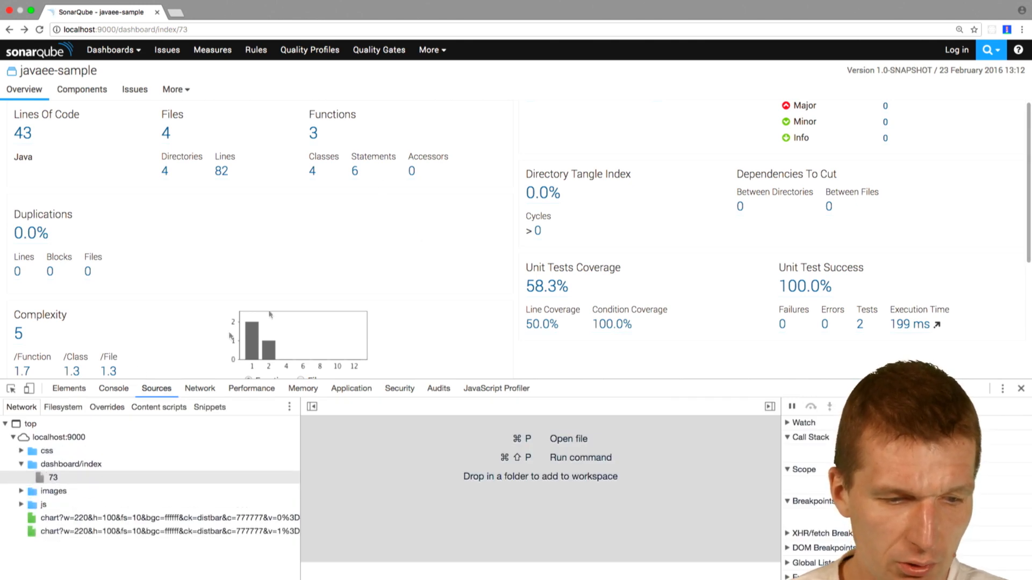
Open js/nav/app.js?v=5.1.1 and keep it as a local override for editing
left_click(22, 505)
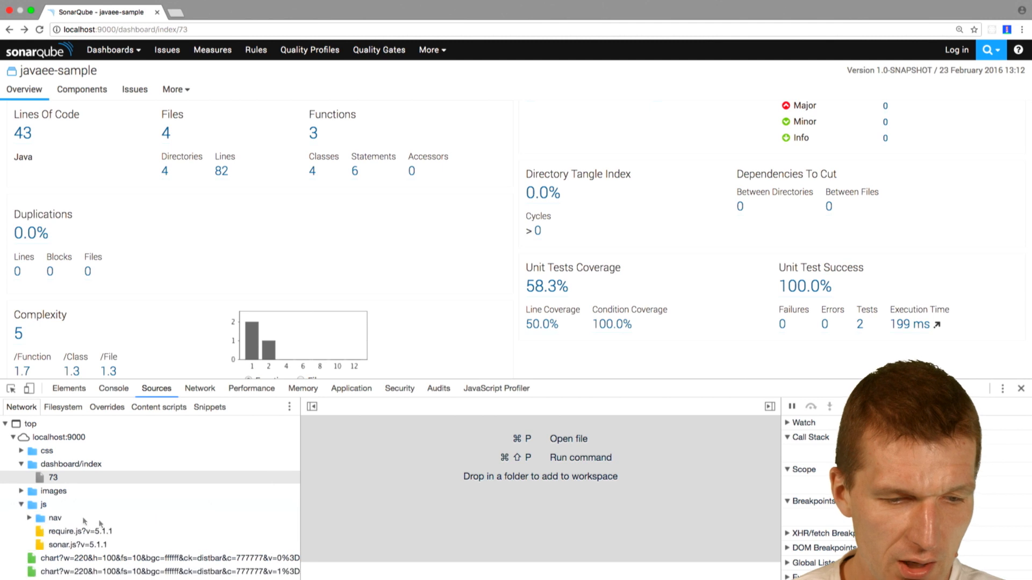
left_click(55, 519)
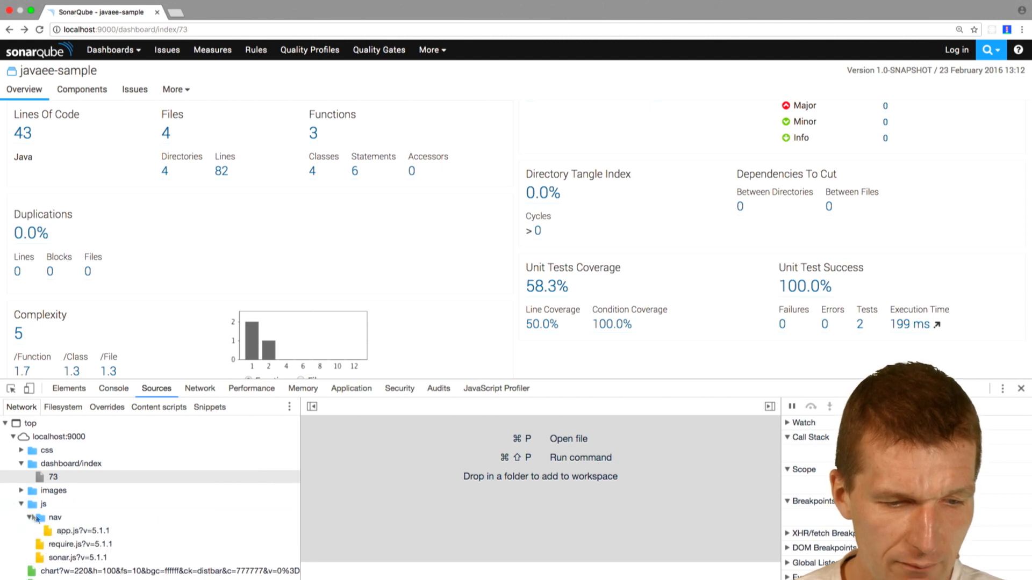
left_click(83, 530)
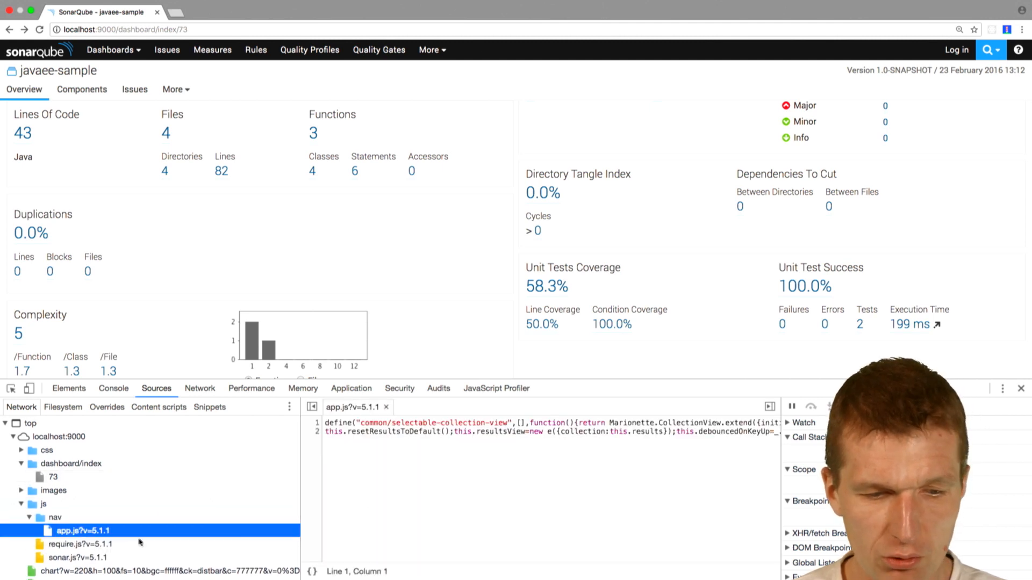
right_click(75, 530)
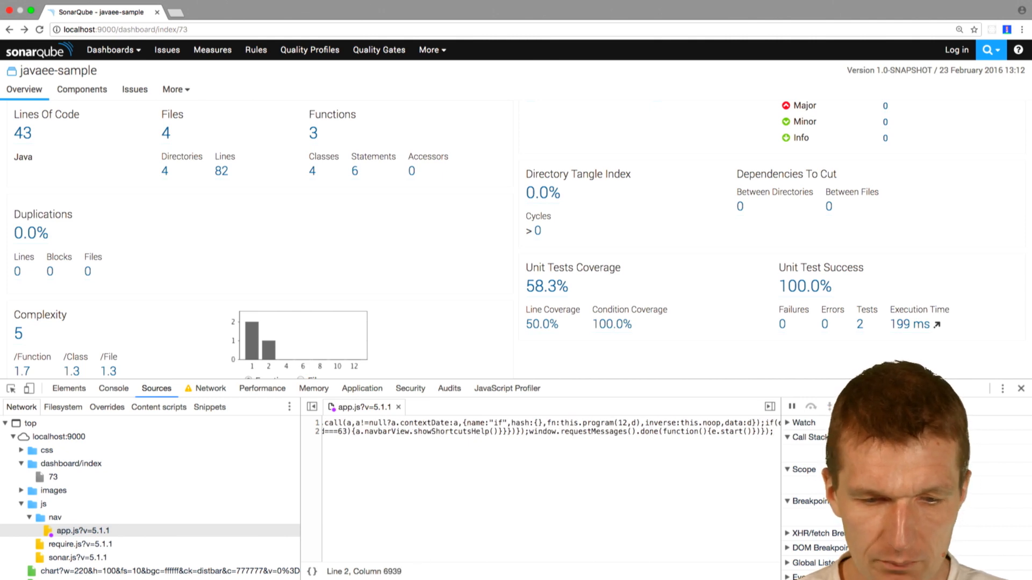
Append console.log('hello to qa') to app.js and confirm the message prints in the console
type("conso")
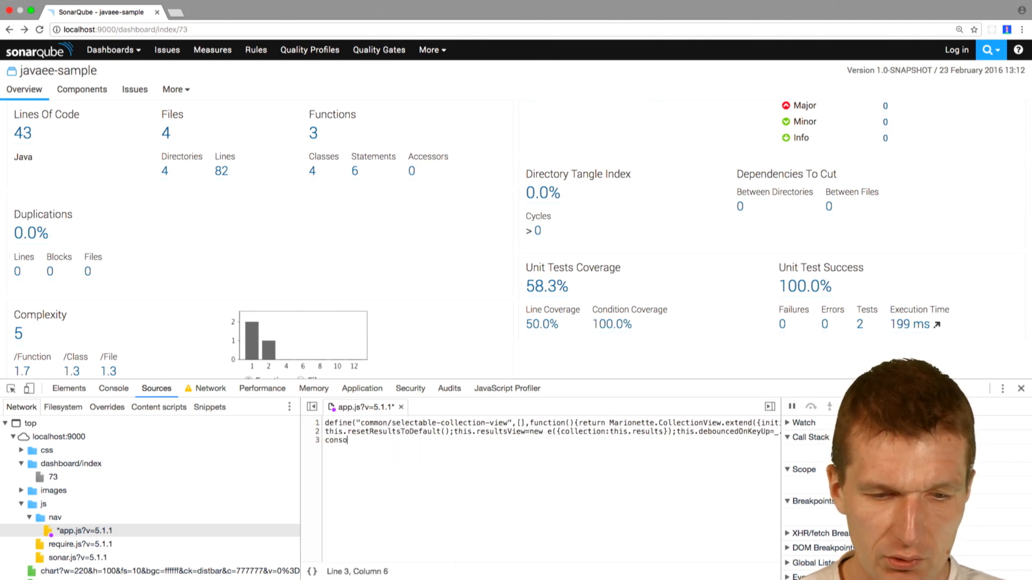
type("le.log('hello to qa');")
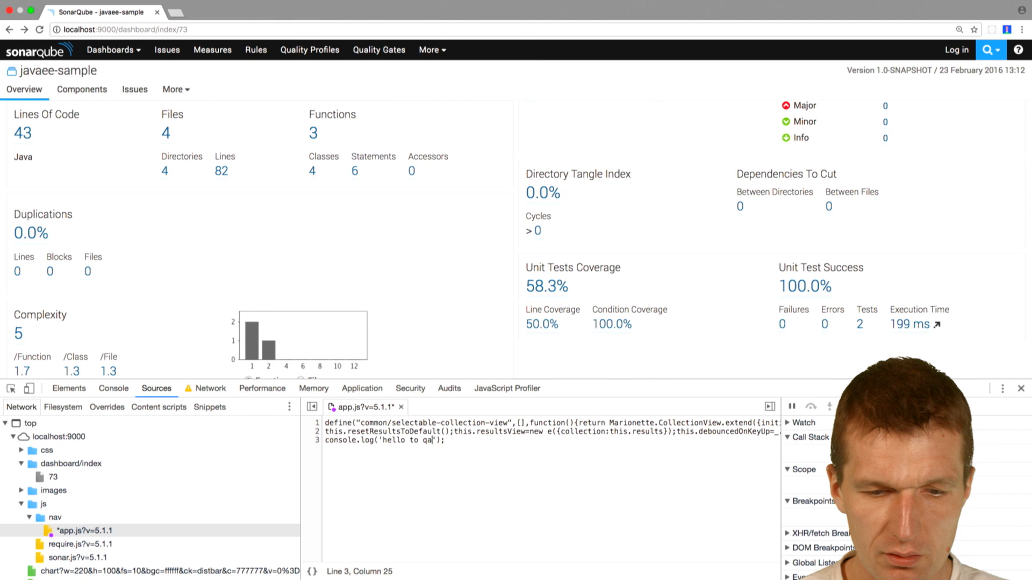
left_click(113, 388)
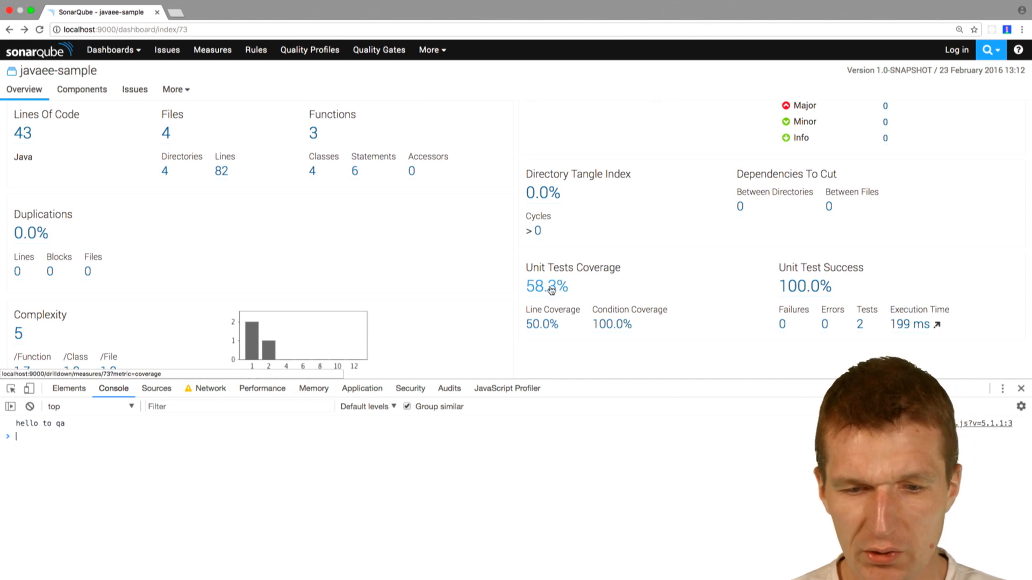
right_click(546, 286)
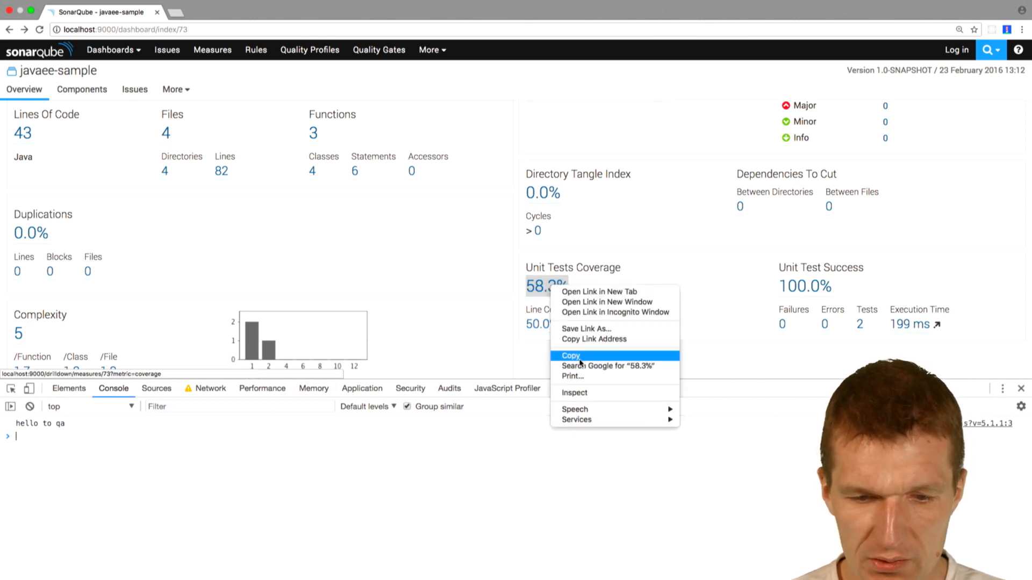
Identify the 58.3% coverage value as span#m_coverage, then return to the app.js override
left_click(573, 393)
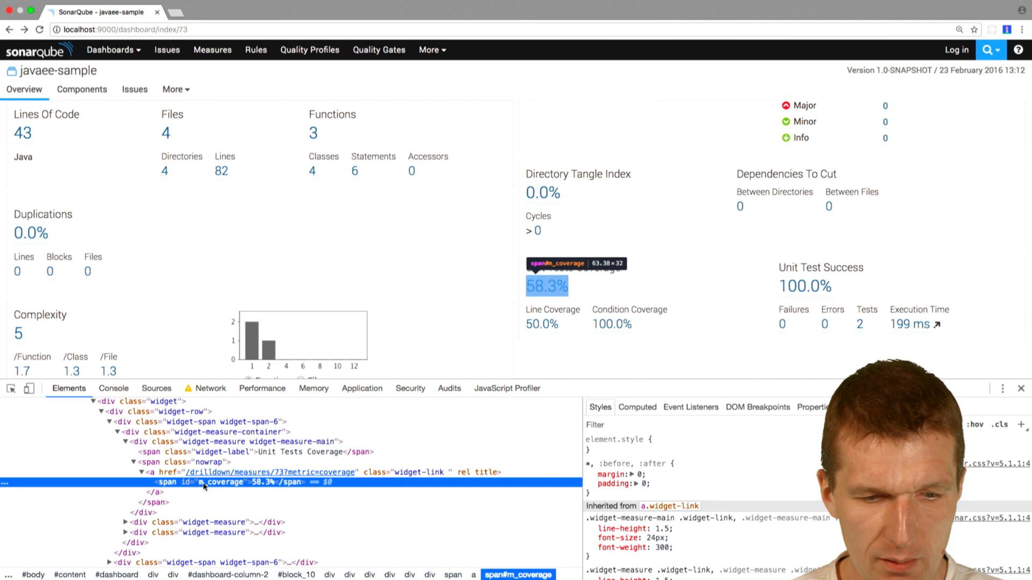
left_click(156, 388)
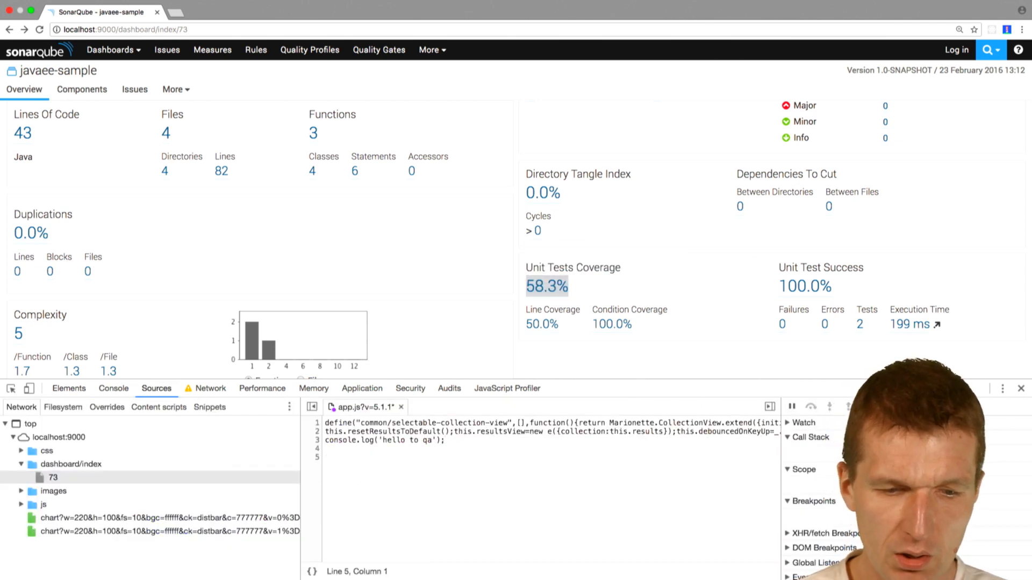
Add const coverage = document.querySelector('#m_coverage') to the override script
type("document.q")
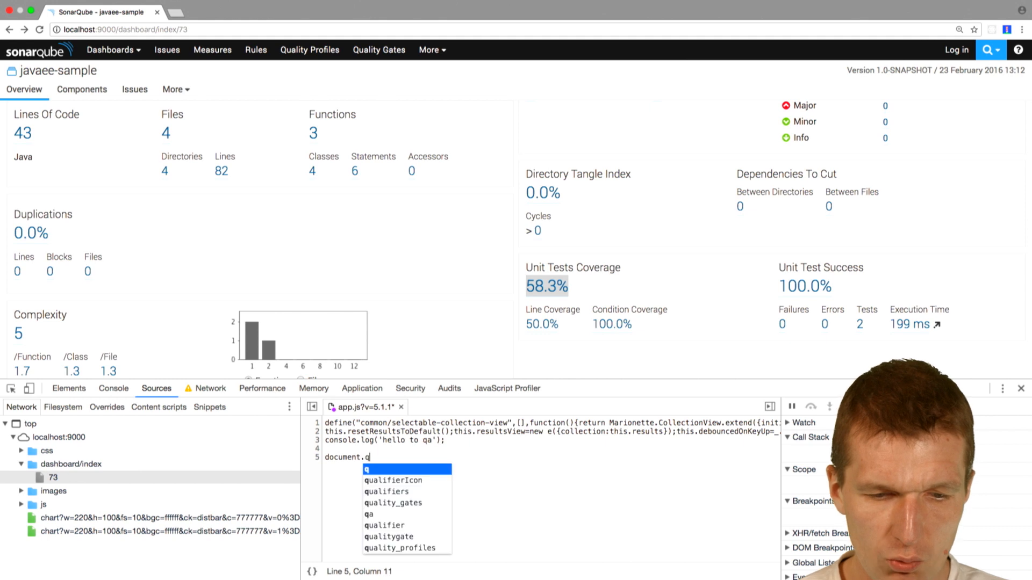
type("uue")
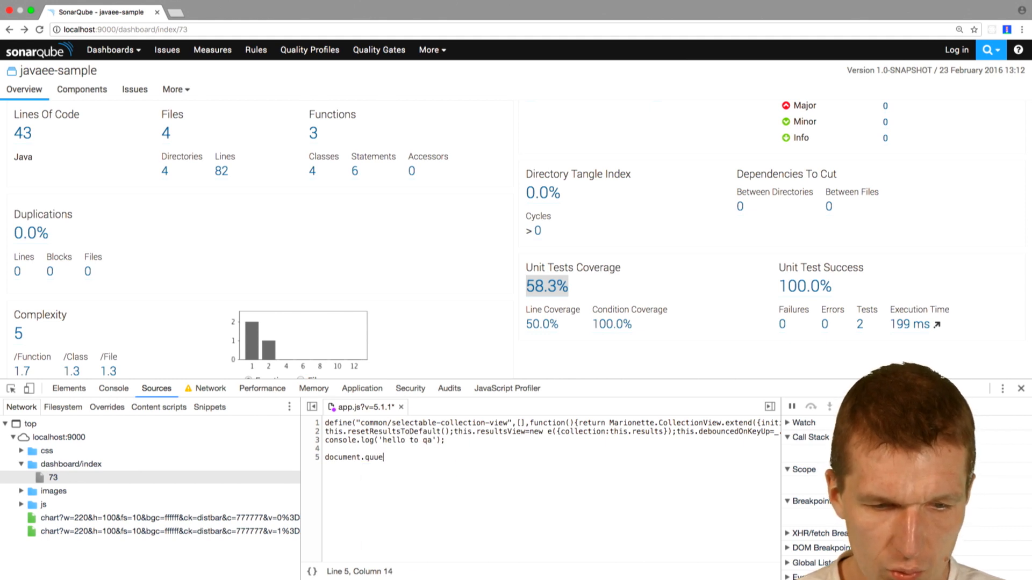
type("querySelector();")
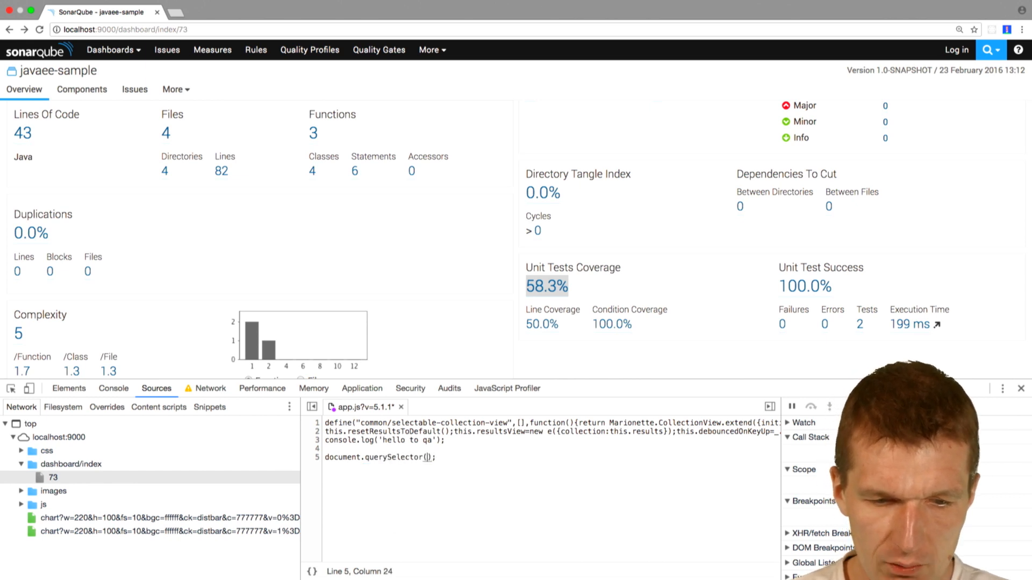
type("'")
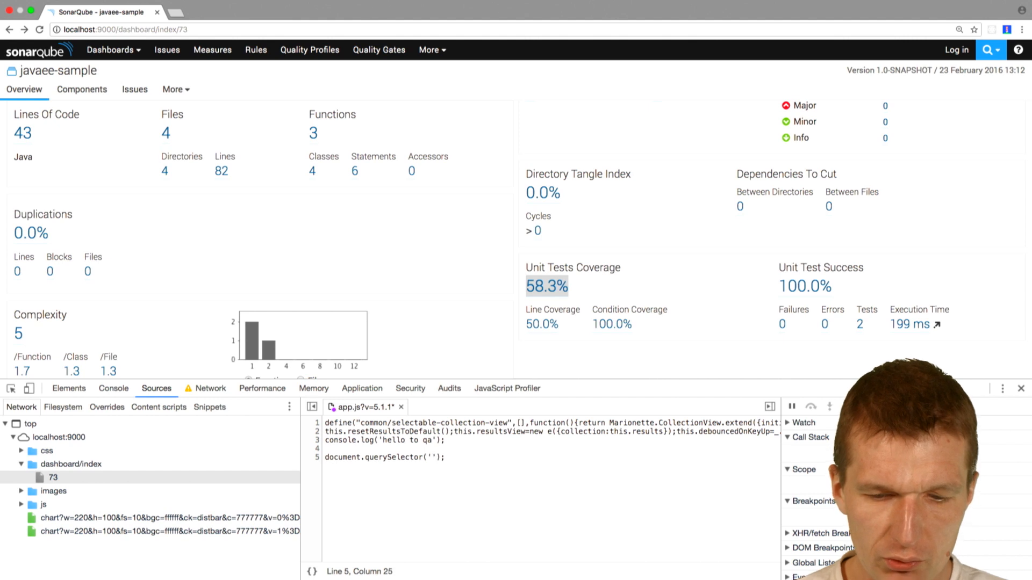
type("#m_coverage")
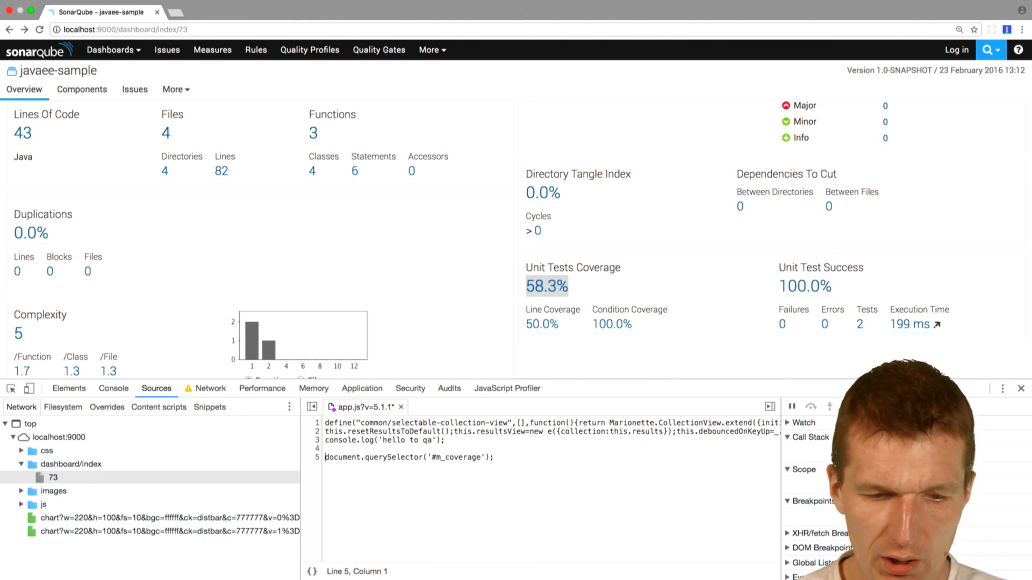
type("const coverage =")
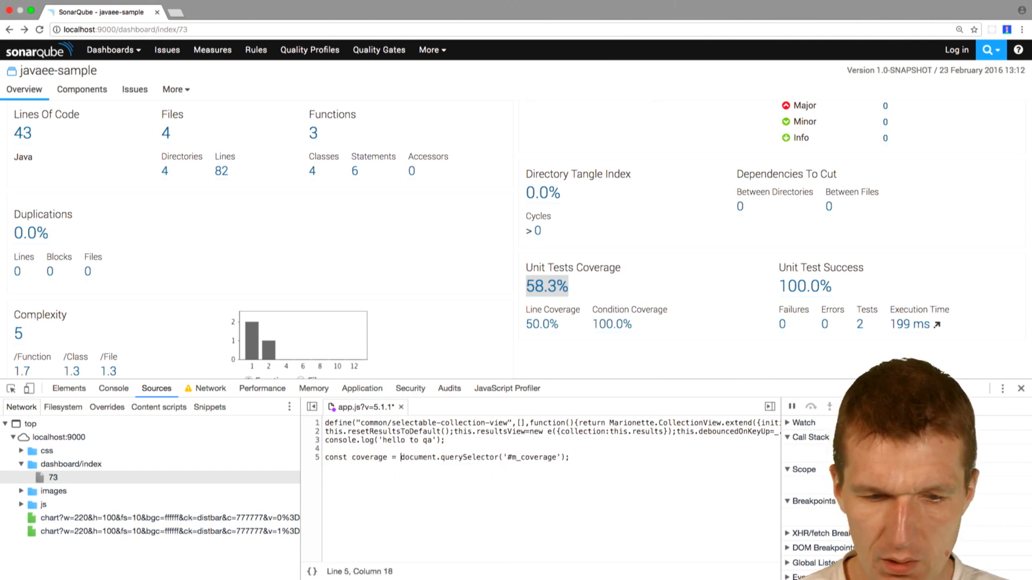
Set coverage.innerText to '97.42%' so the dashboard shows the new figure
type("compiler")
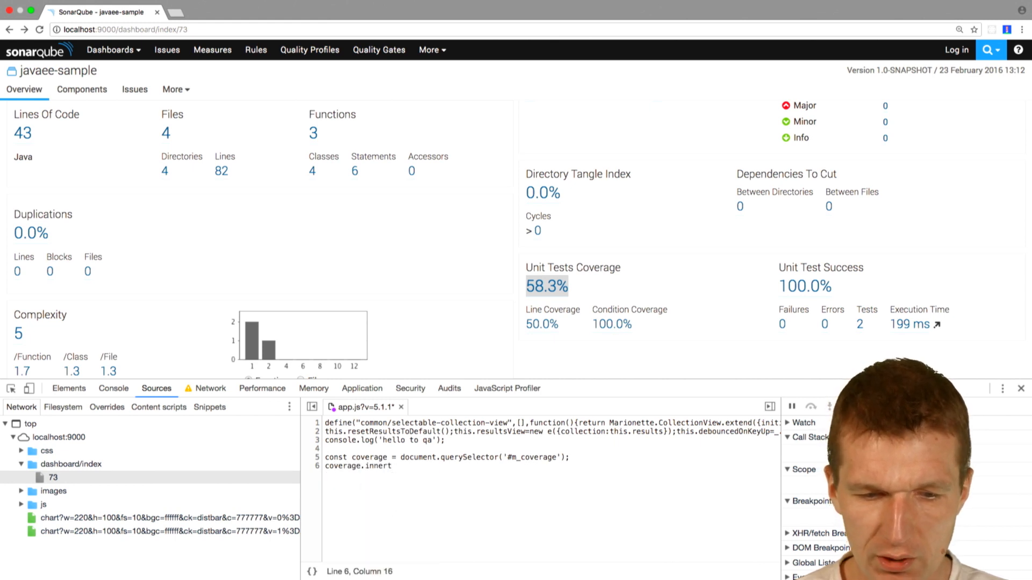
type("Text")
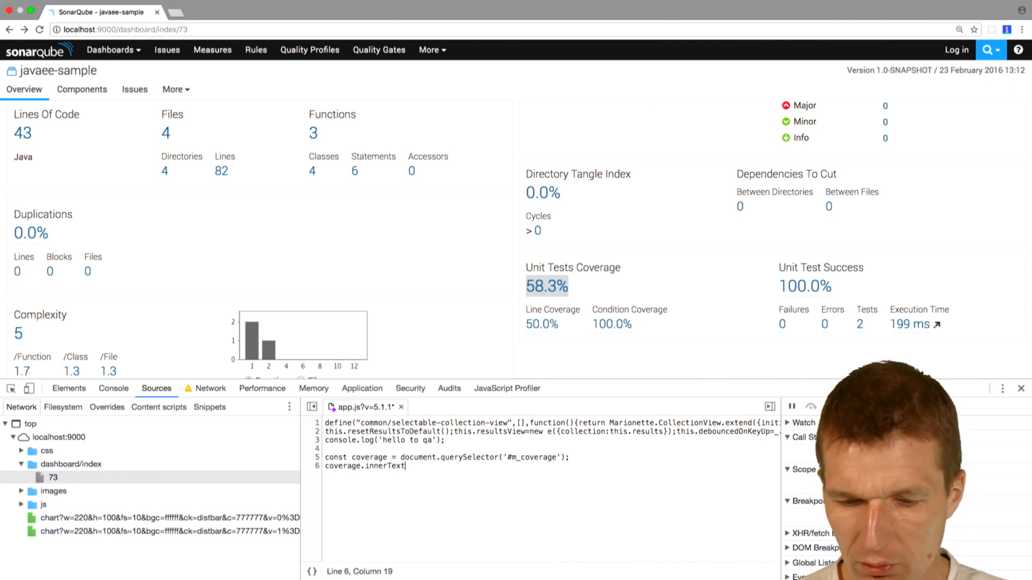
type("= ''")
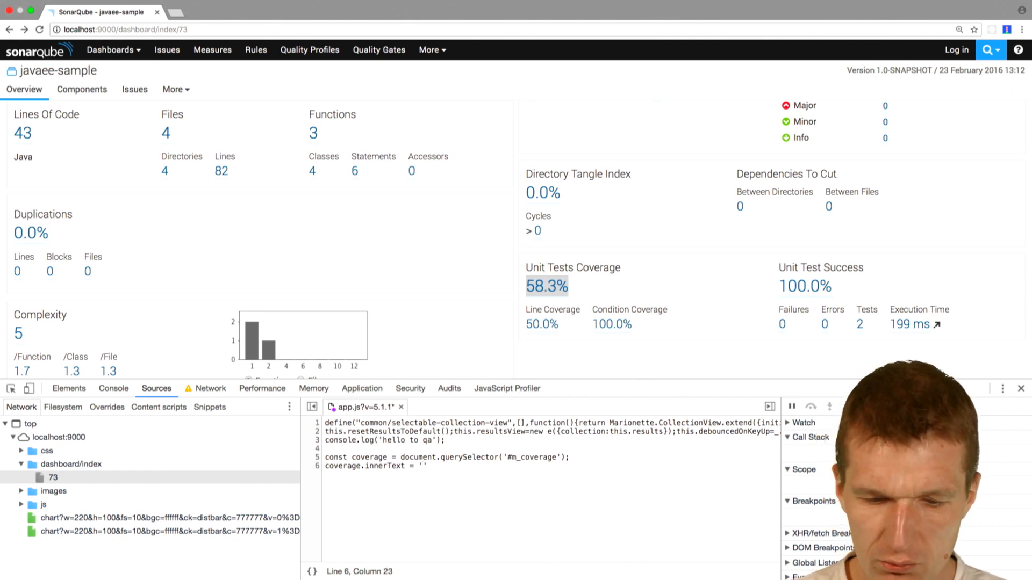
type("97")
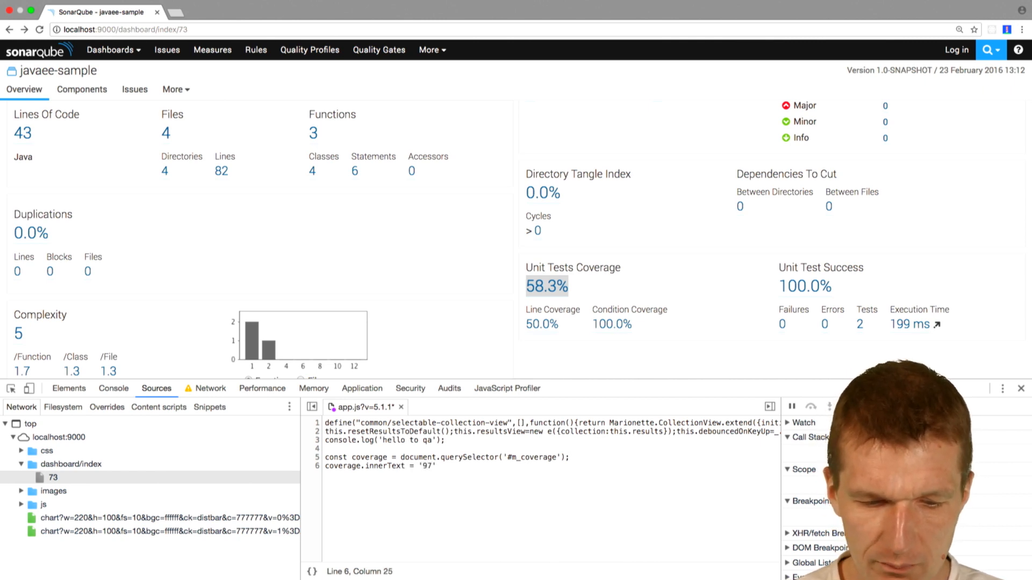
type(".3")
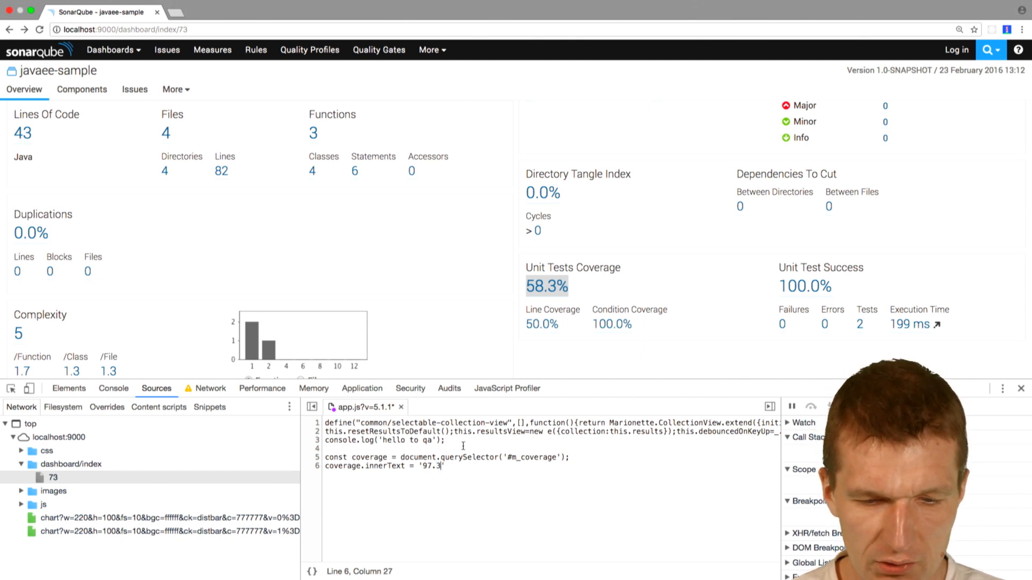
type("2")
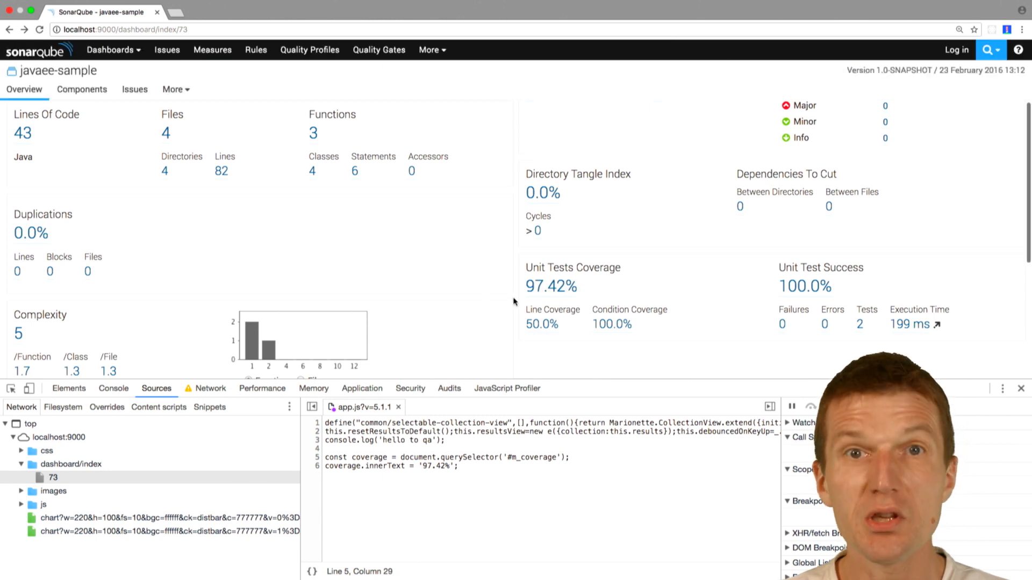
mouse_move(551, 285)
type(" (really good ")
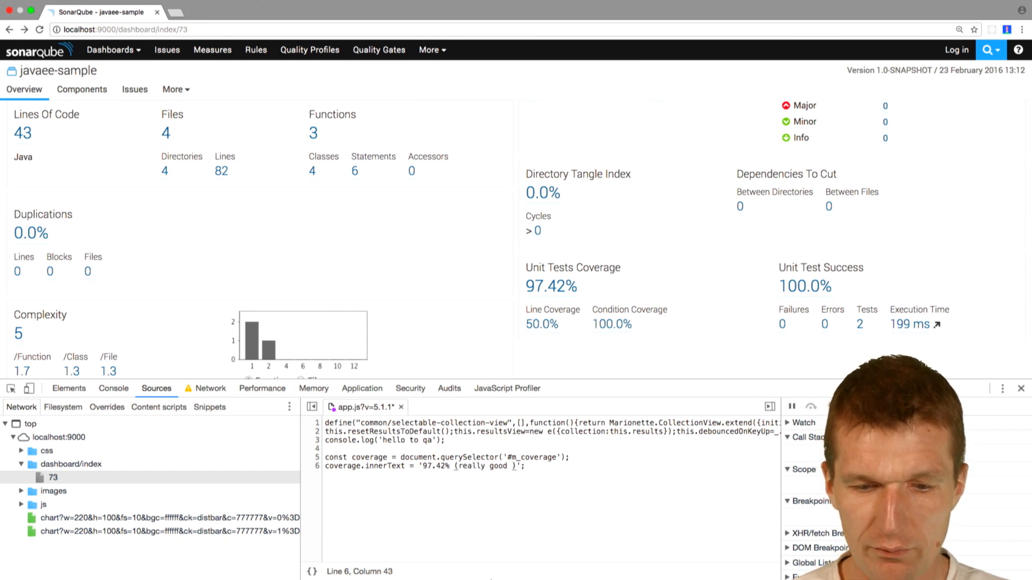
Extend the innerText string to '97.42% (really good coverage)'
type("coverage")
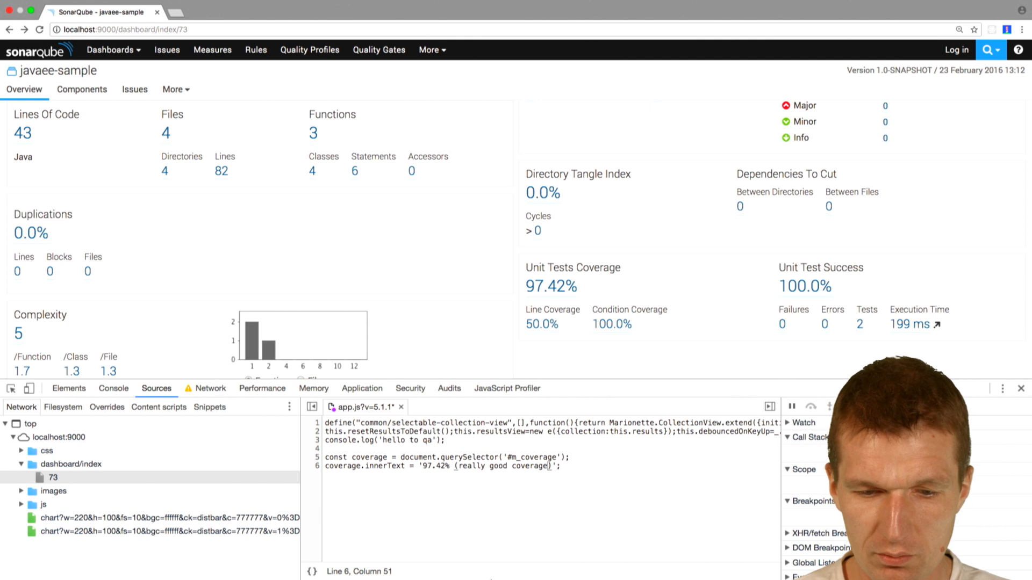